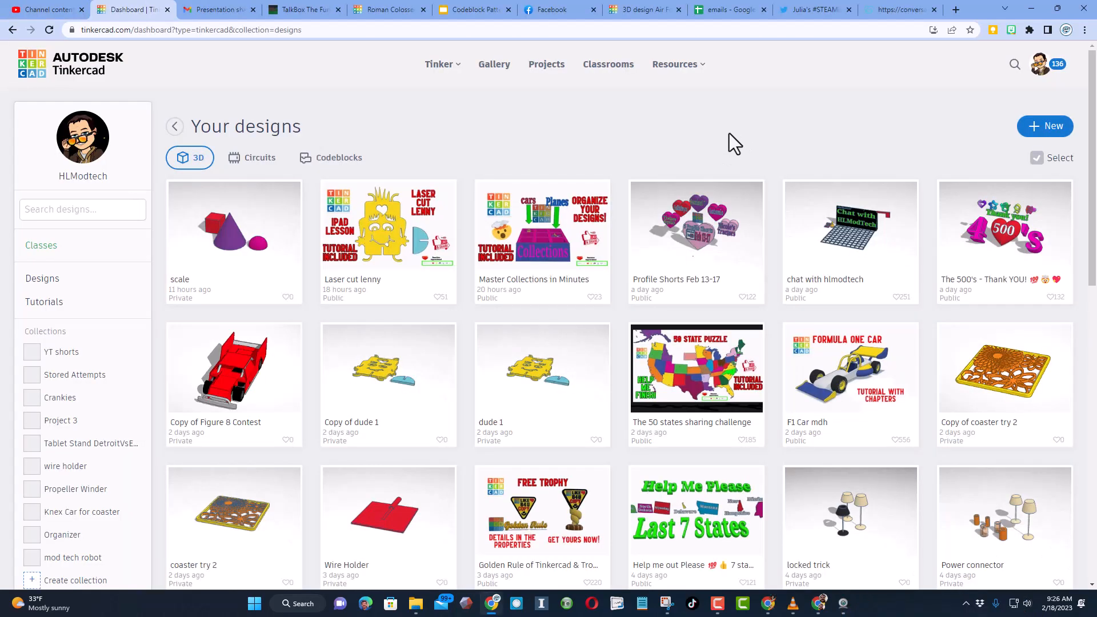
{"action": "mouse_move", "coordinate": [255, 118]}
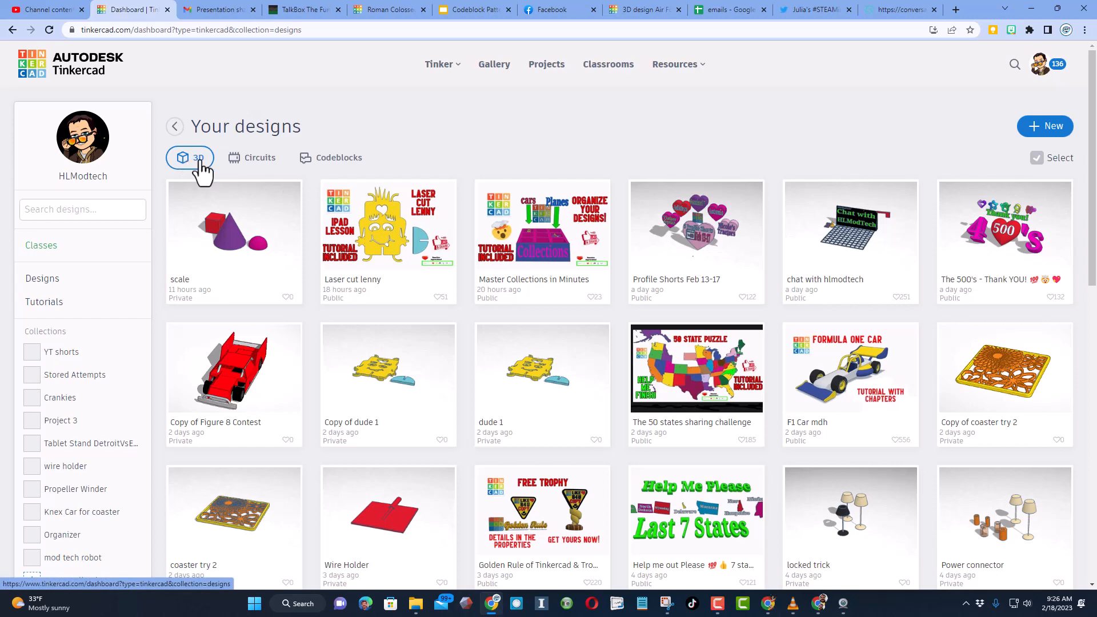
- Switch the Your designs dashboard from Circuits to the Codeblocks design list
{"action": "left_click", "coordinate": [260, 157]}
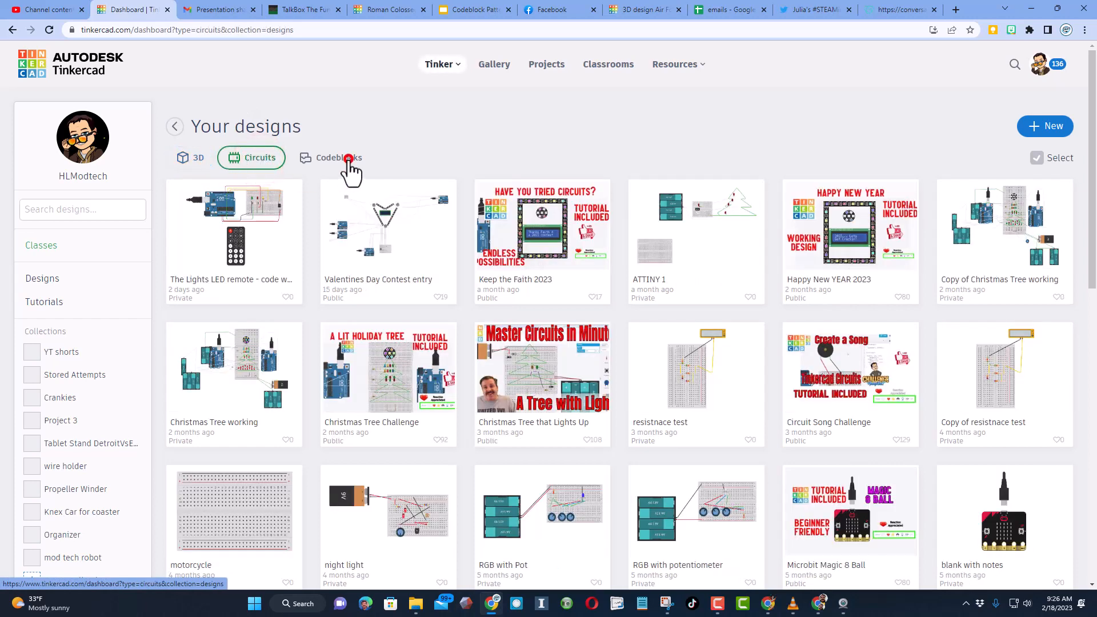
{"action": "left_click", "coordinate": [339, 158]}
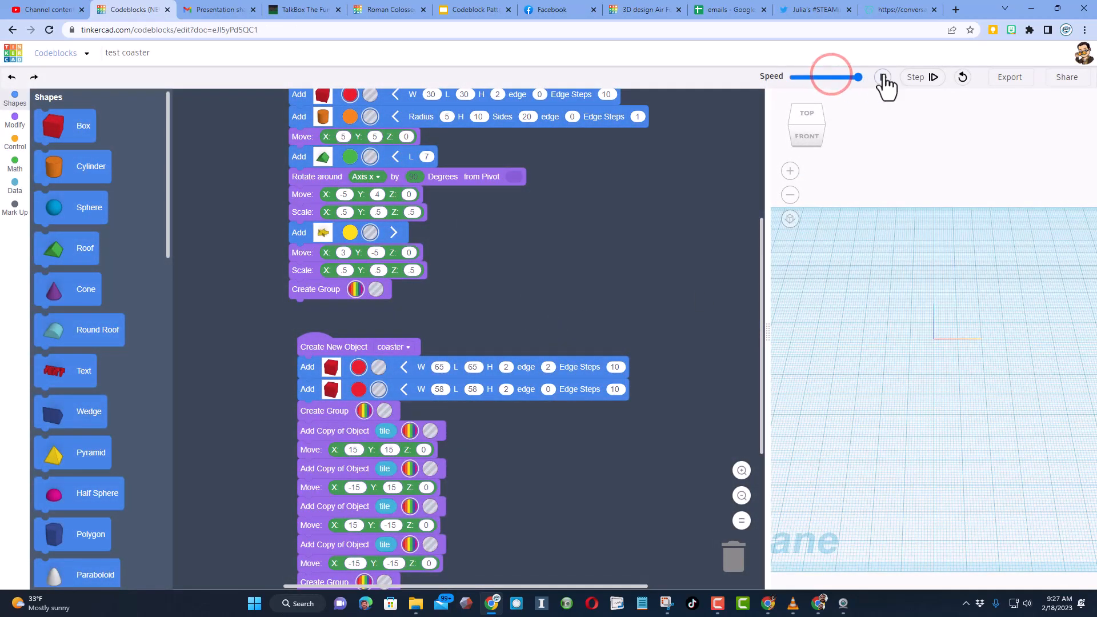
- Run the test coaster code to generate the red square coaster
{"action": "left_click", "coordinate": [883, 76]}
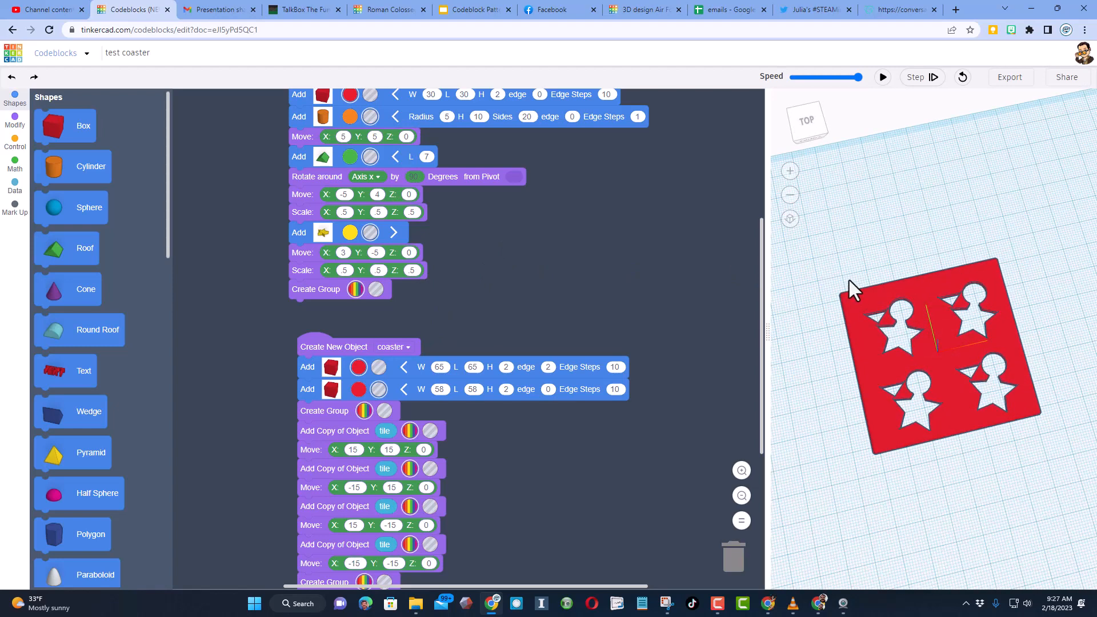
{"action": "mouse_move", "coordinate": [201, 139]}
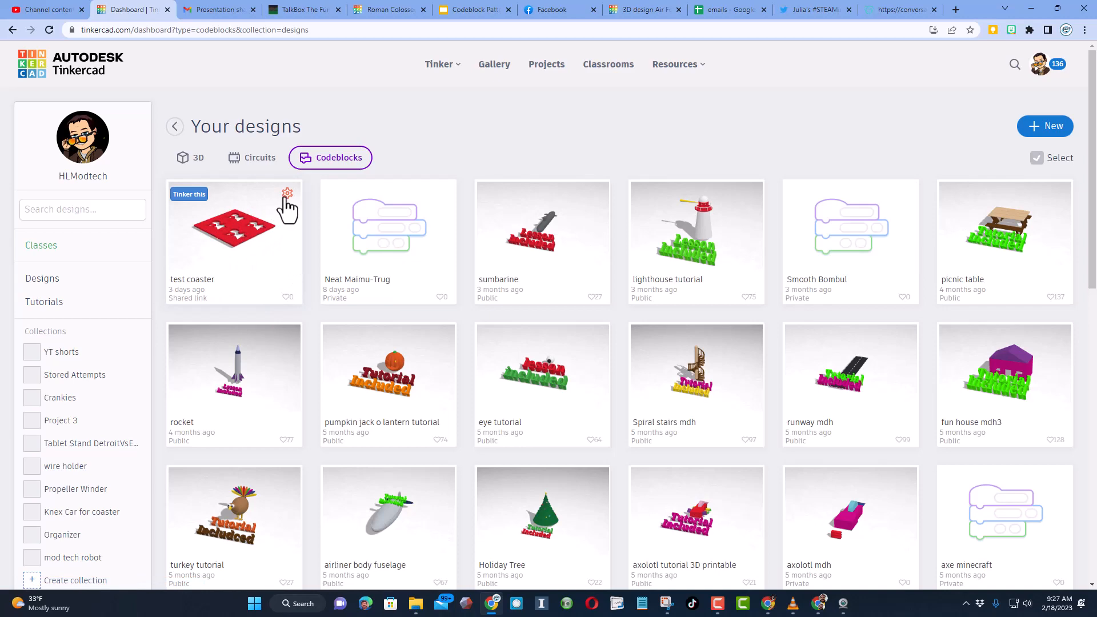
- Set the test coaster's Properties privacy to Share link and save the change
{"action": "left_click", "coordinate": [287, 194]}
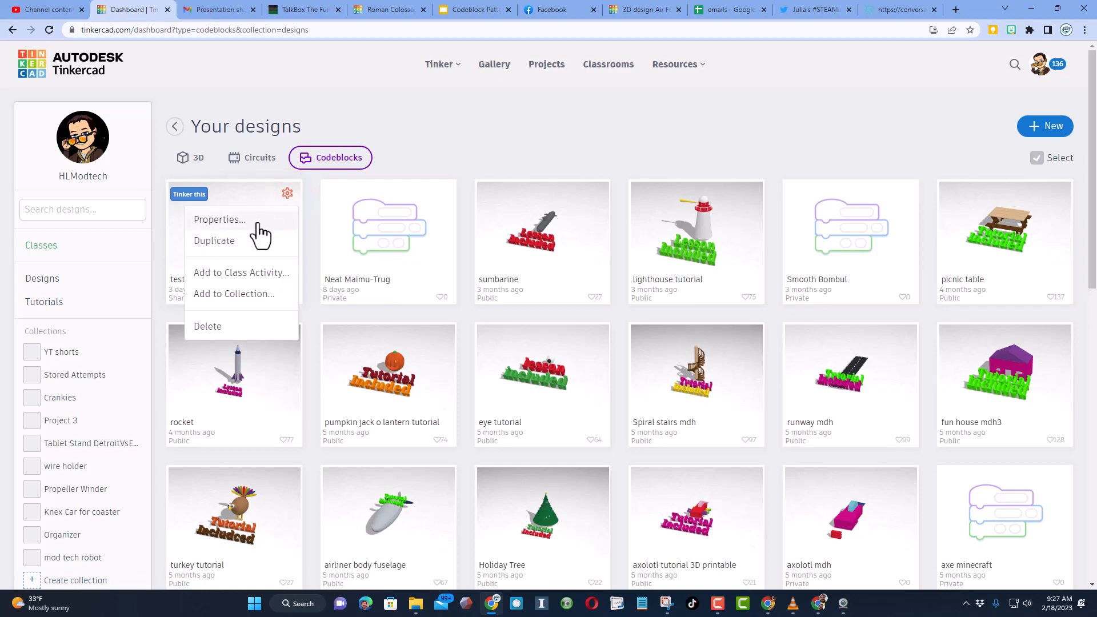
{"action": "left_click", "coordinate": [220, 219]}
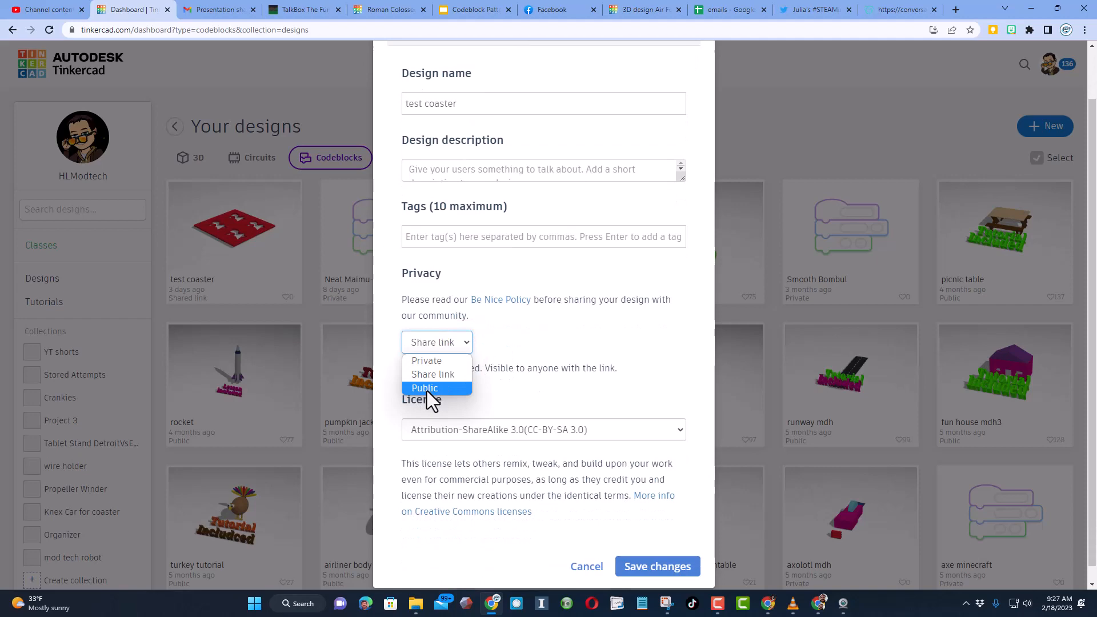
{"action": "left_click", "coordinate": [432, 375]}
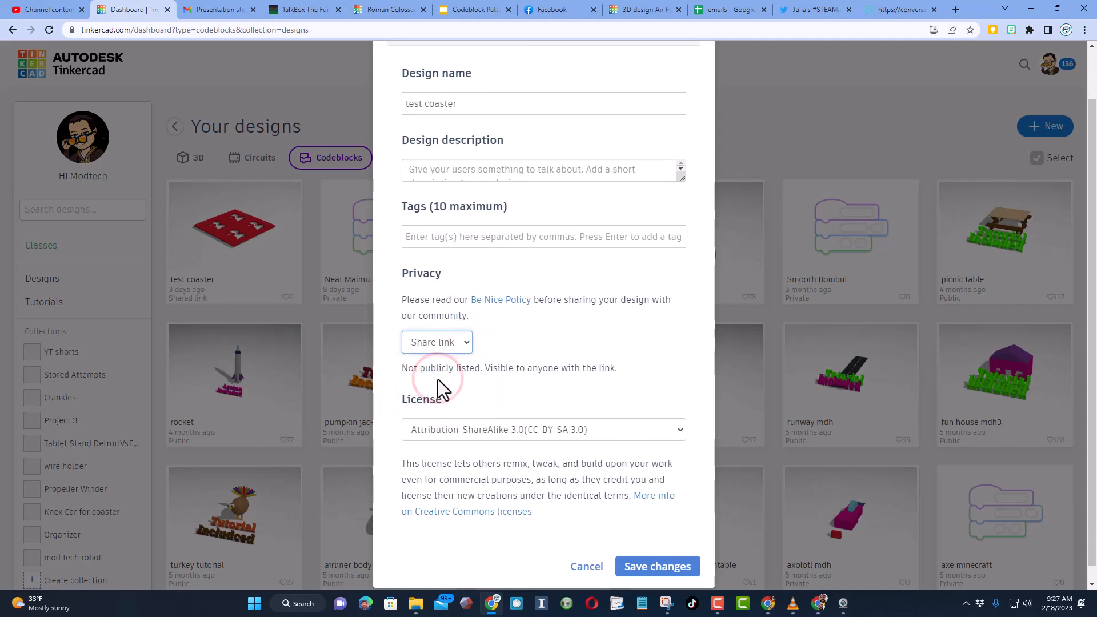
{"action": "mouse_move", "coordinate": [647, 581]}
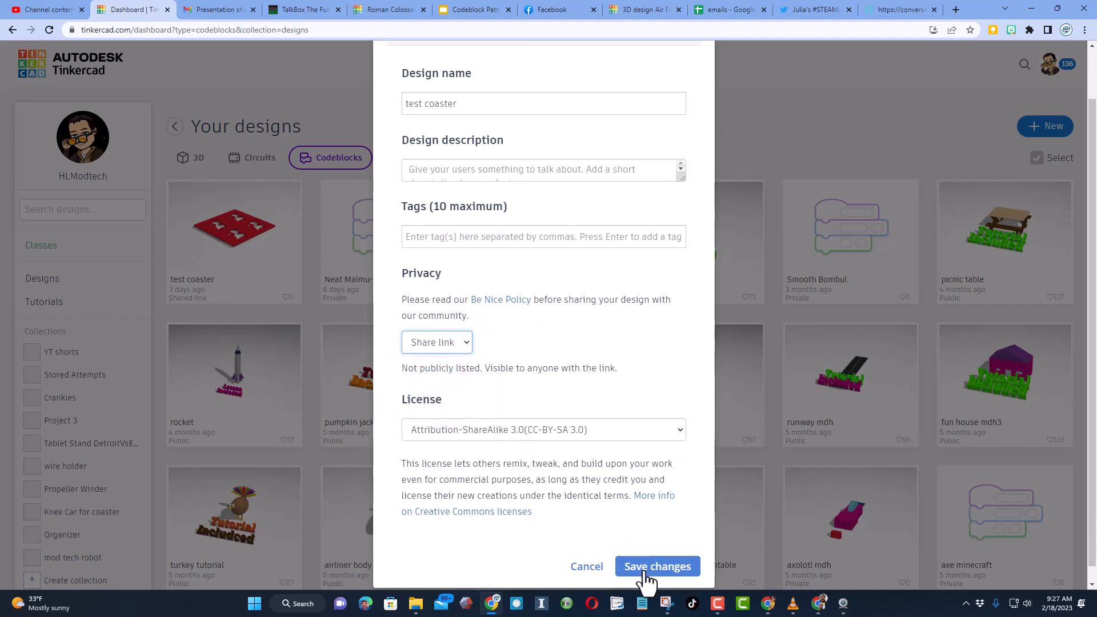
{"action": "left_click", "coordinate": [657, 566]}
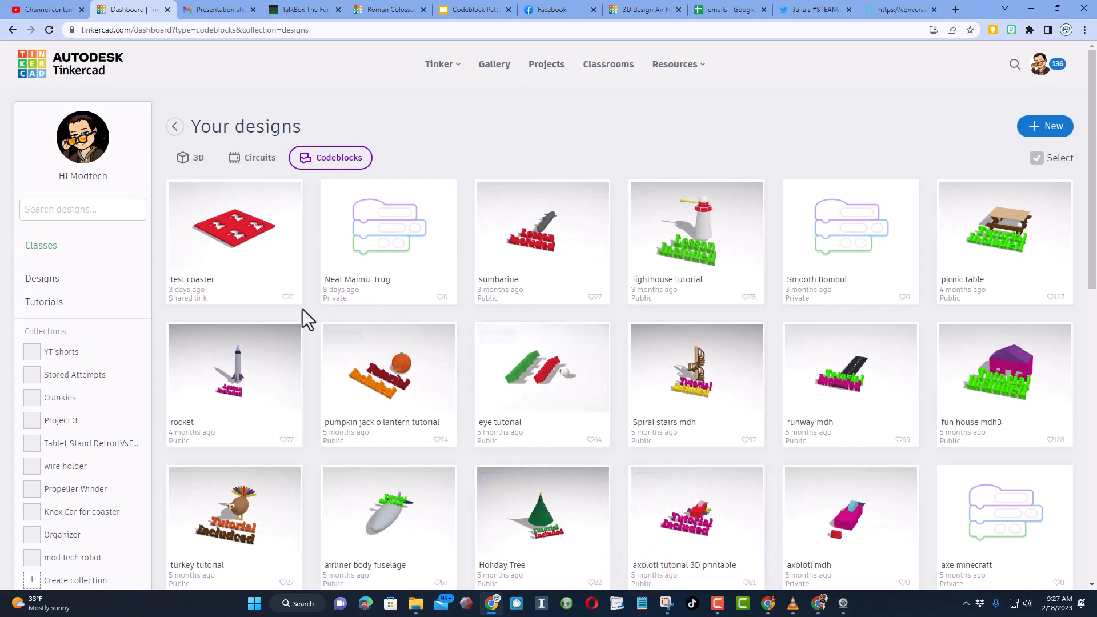
- Copy the test coaster's share link from its design page
{"action": "left_click", "coordinate": [234, 226]}
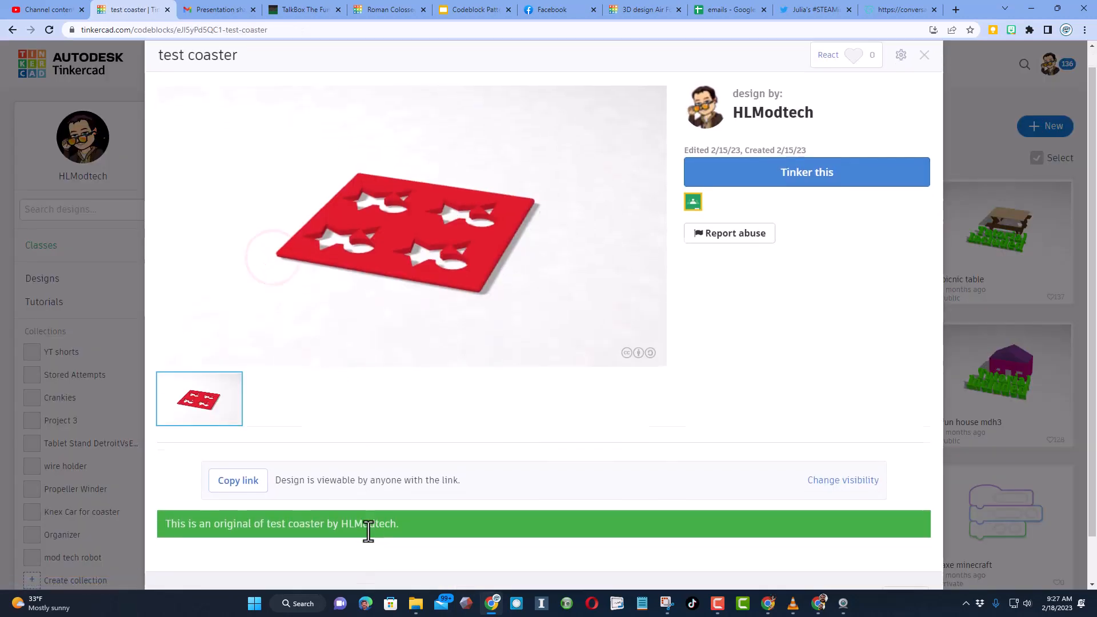
{"action": "left_click", "coordinate": [238, 443]}
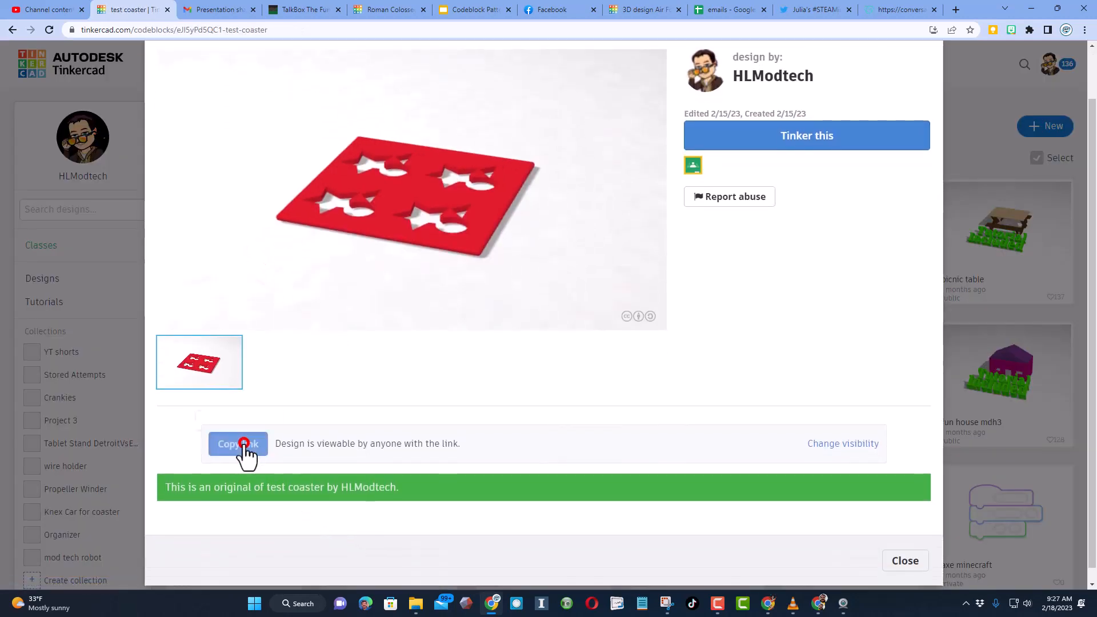
{"action": "left_click", "coordinate": [237, 443]}
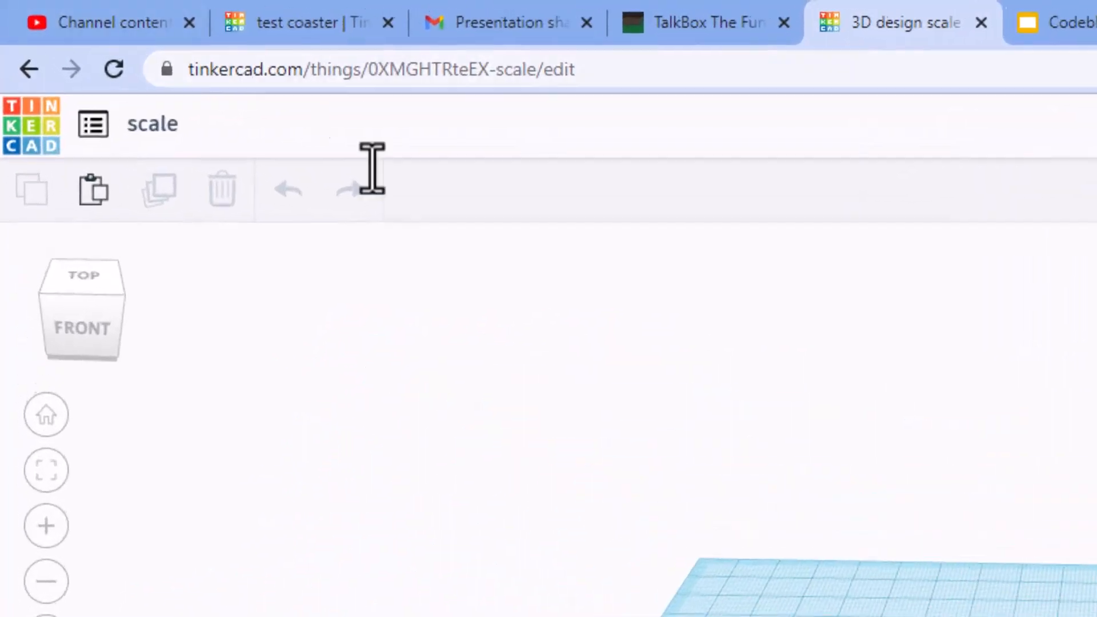
- Visit the pasted share link and Copy and Tinker an editable 'copy of test coaster'
{"action": "left_click", "coordinate": [381, 70]}
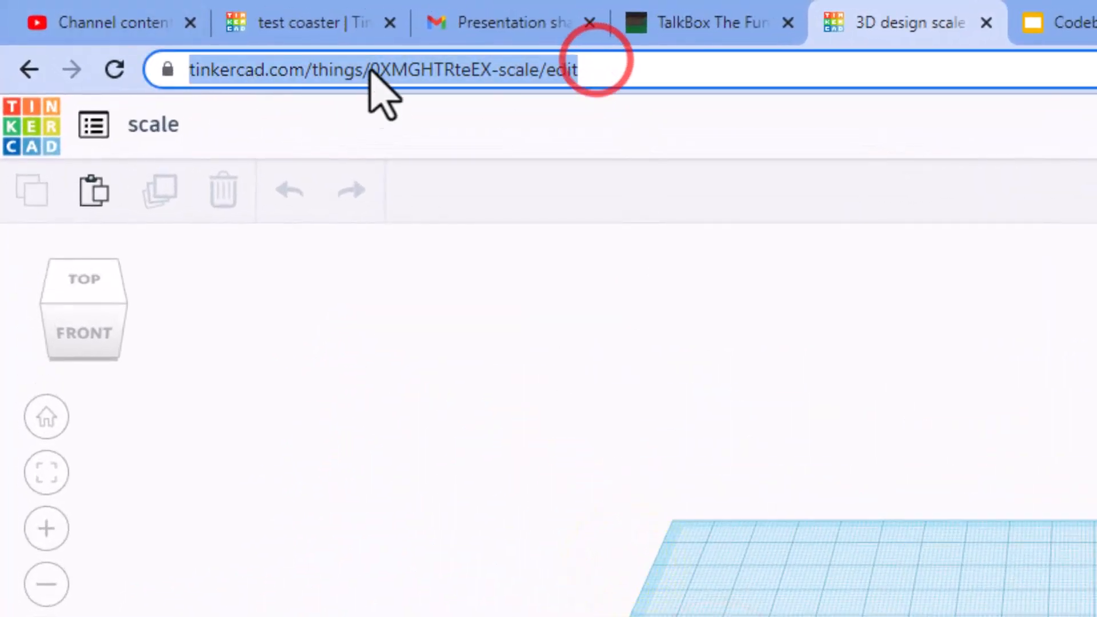
{"action": "left_click", "coordinate": [594, 70]}
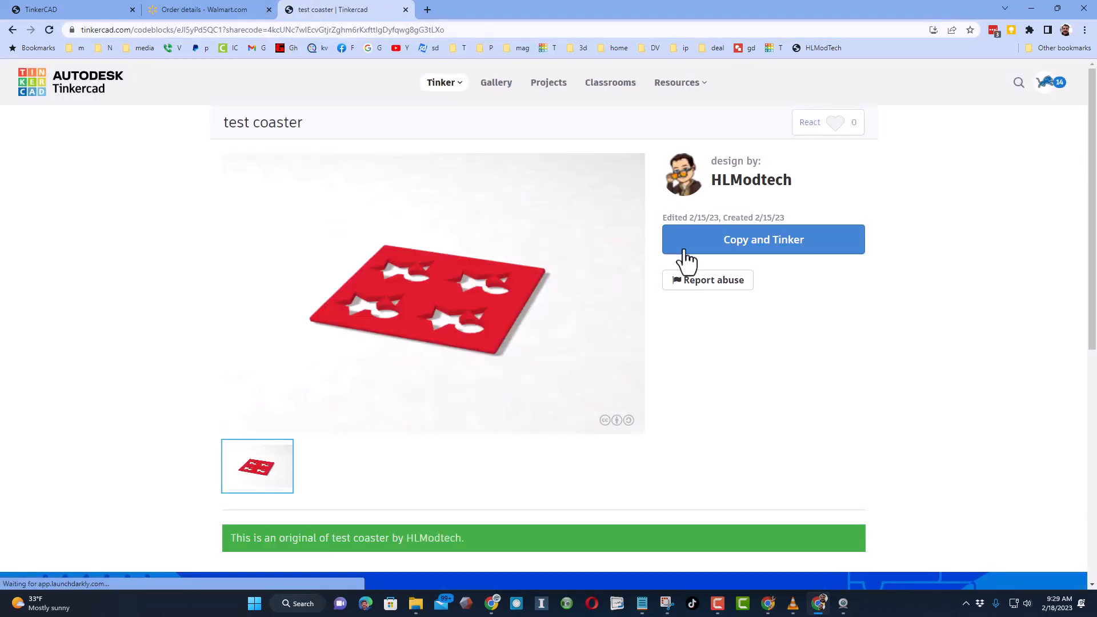
{"action": "left_click", "coordinate": [738, 239]}
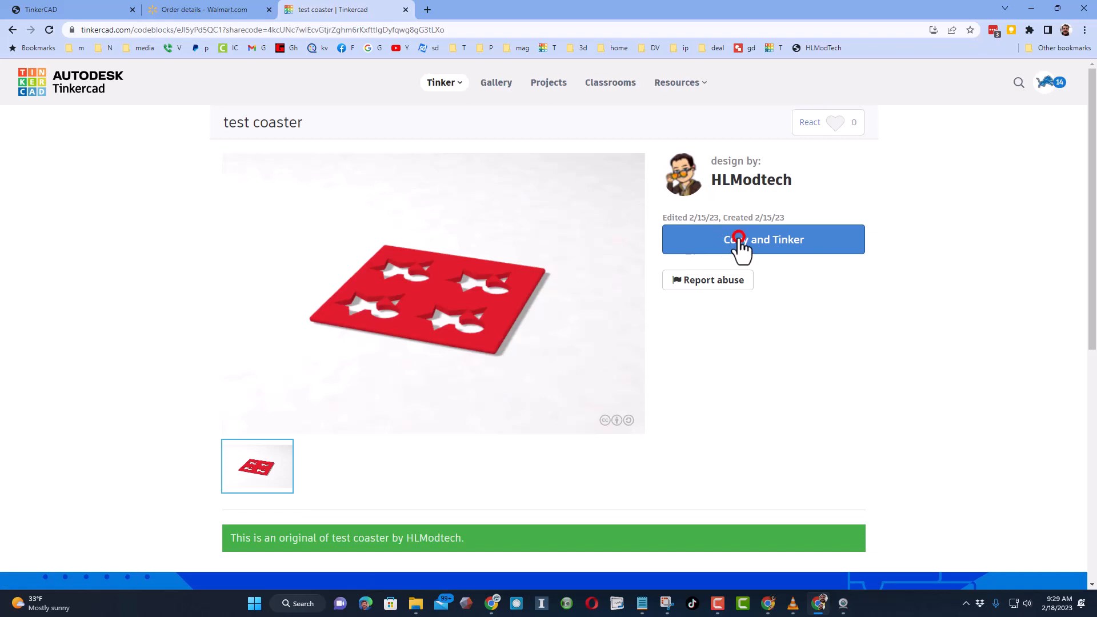
{"action": "left_click", "coordinate": [763, 239]}
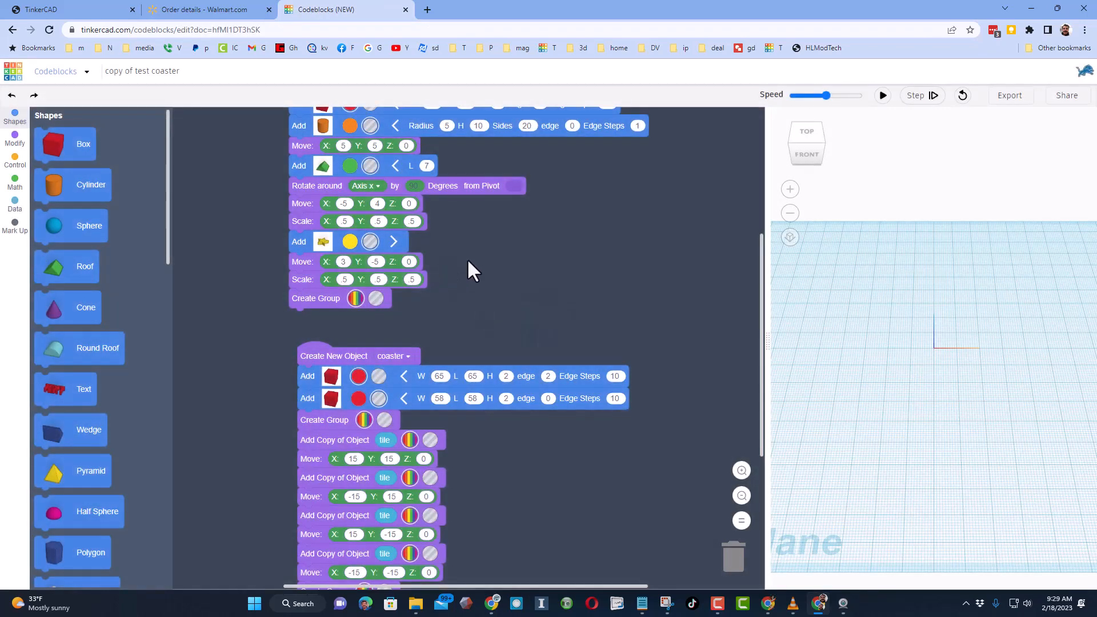
- Make the tile box light blue and 25 wide, then run the code to build blue tiles in the red frame
{"action": "scroll", "scroll_direction": "down", "scroll_amount": 3}
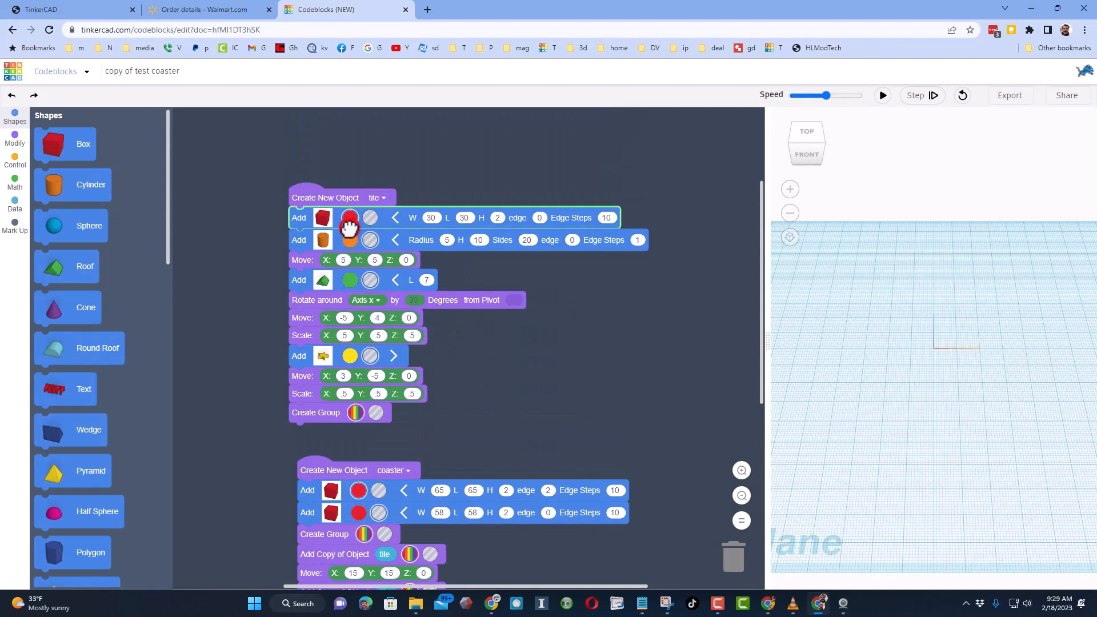
{"action": "left_click", "coordinate": [350, 217]}
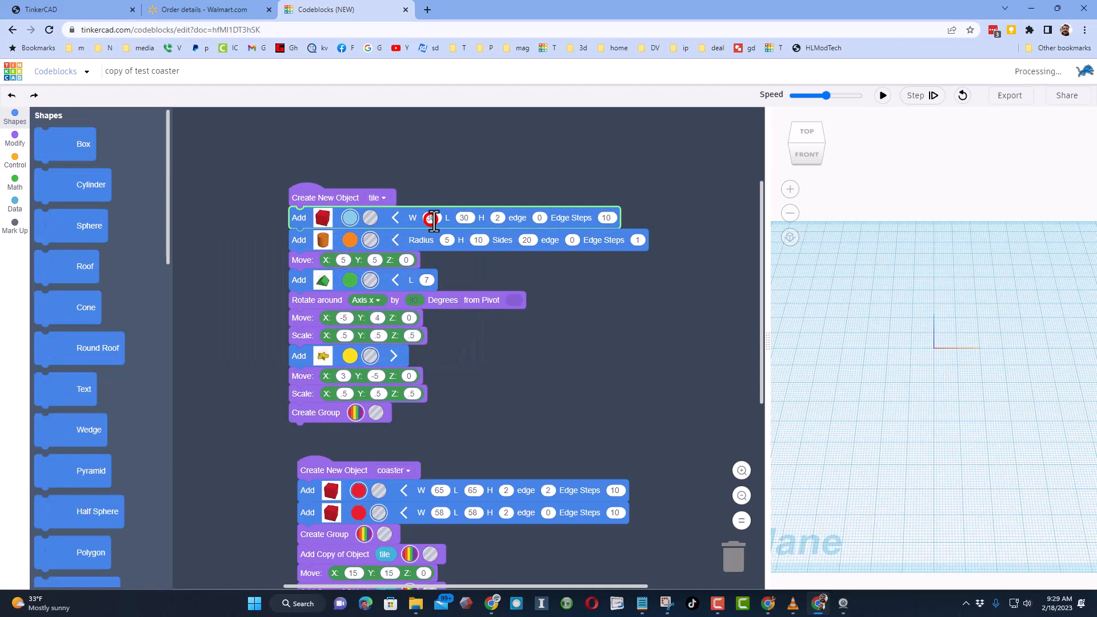
{"action": "left_click", "coordinate": [435, 217]}
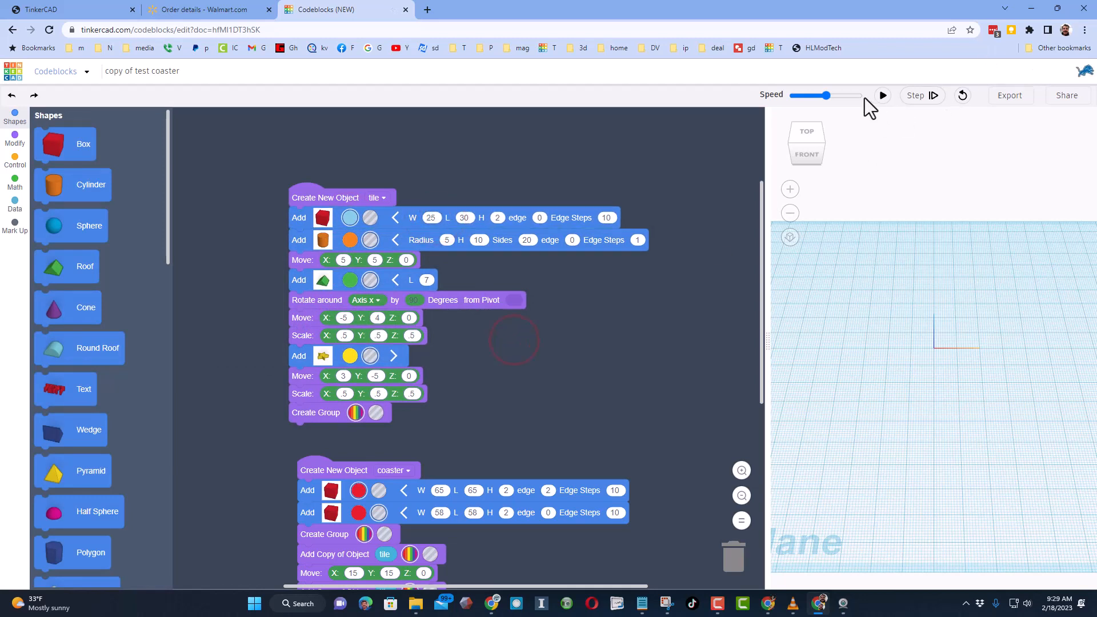
{"action": "left_click", "coordinate": [883, 95]}
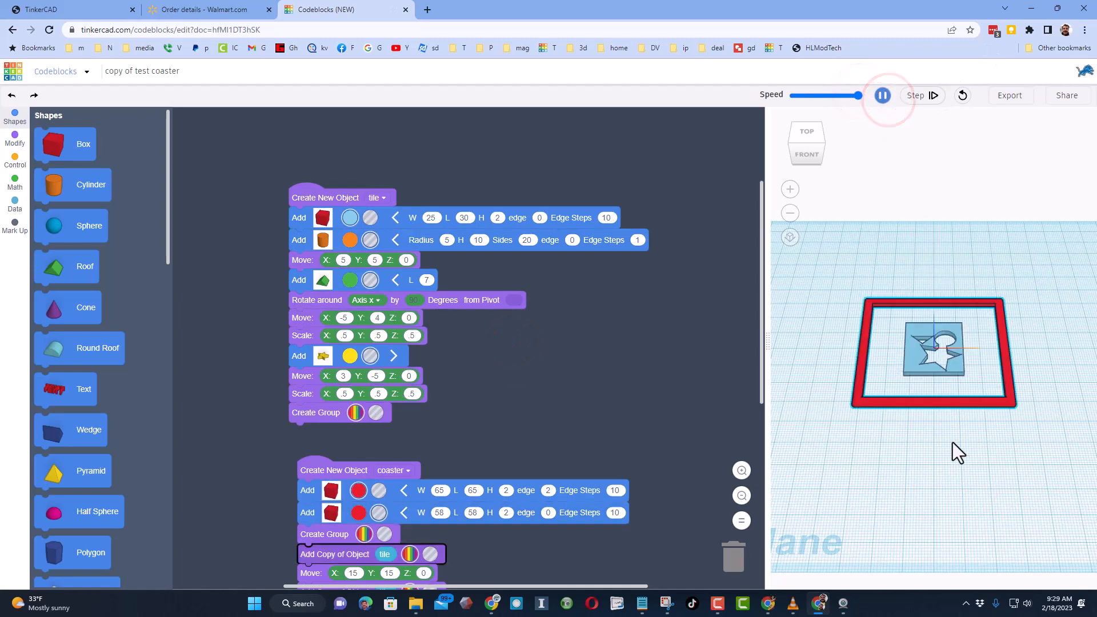
{"action": "left_click", "coordinate": [883, 95]}
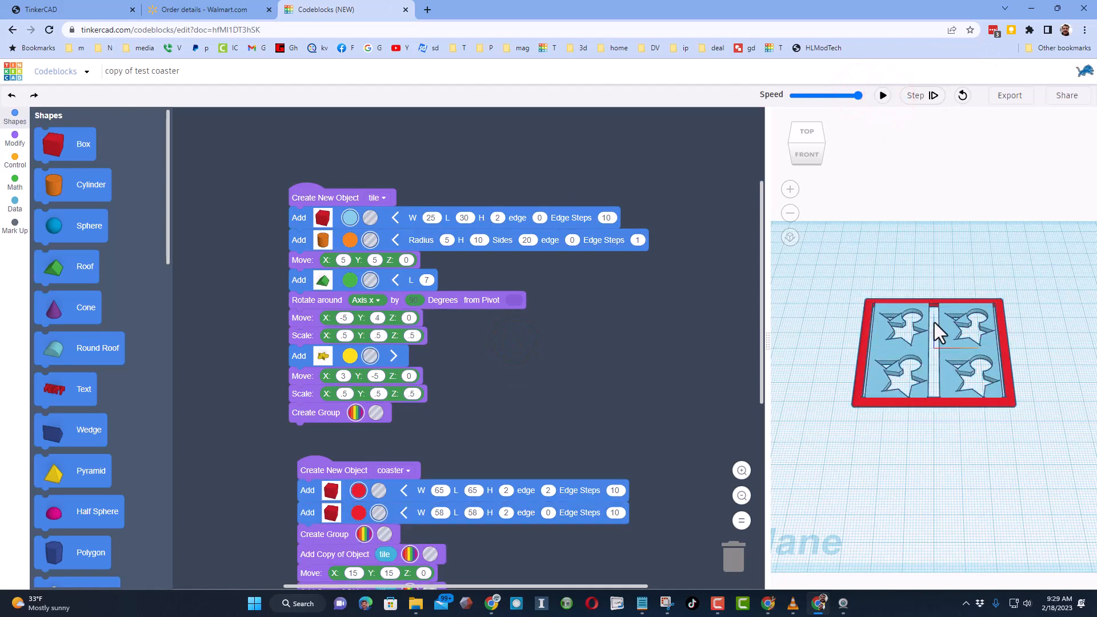
{"action": "mouse_move", "coordinate": [538, 228]}
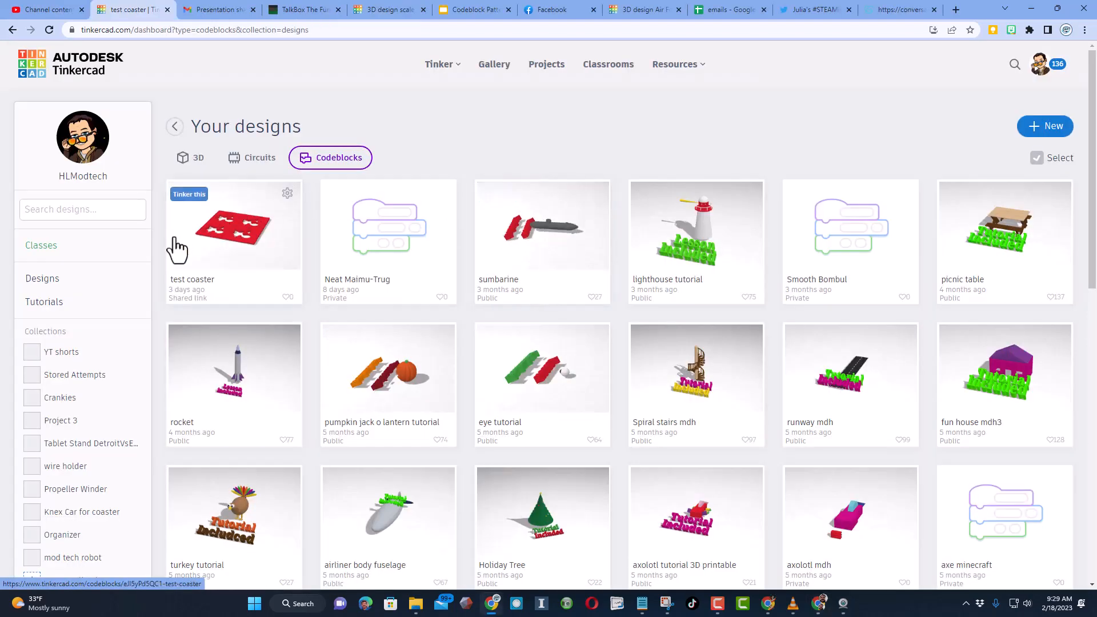
{"action": "left_click", "coordinate": [188, 195]}
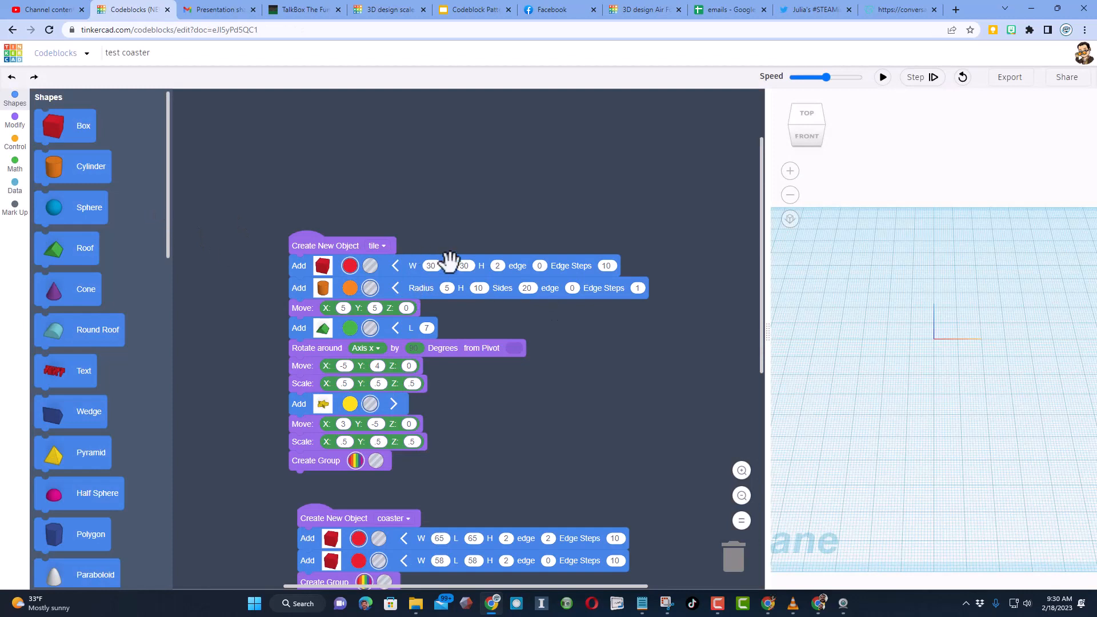
{"action": "mouse_move", "coordinate": [118, 118]}
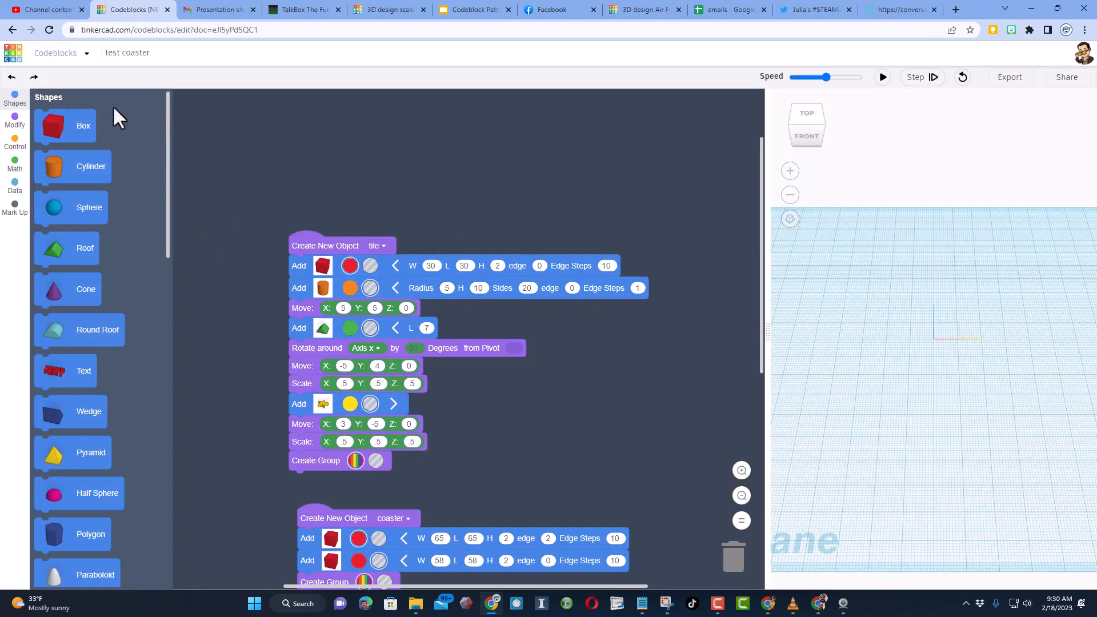
{"action": "left_click", "coordinate": [11, 30]}
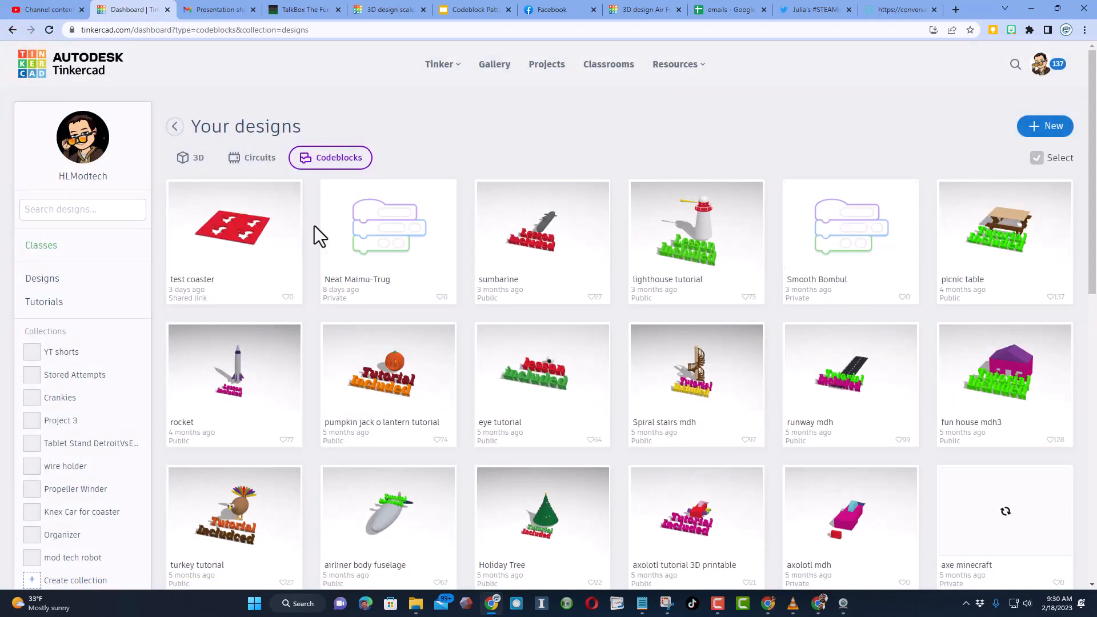
- Reopen the test coaster's Properties, confirm Share link privacy and save changes
{"action": "left_click", "coordinate": [285, 194]}
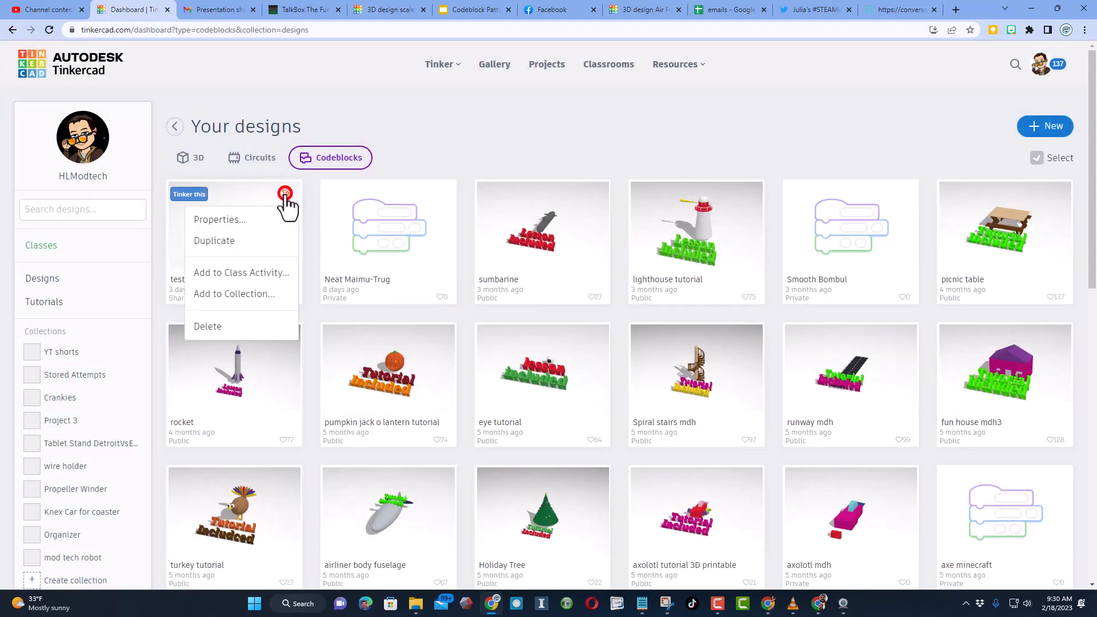
{"action": "left_click", "coordinate": [220, 220]}
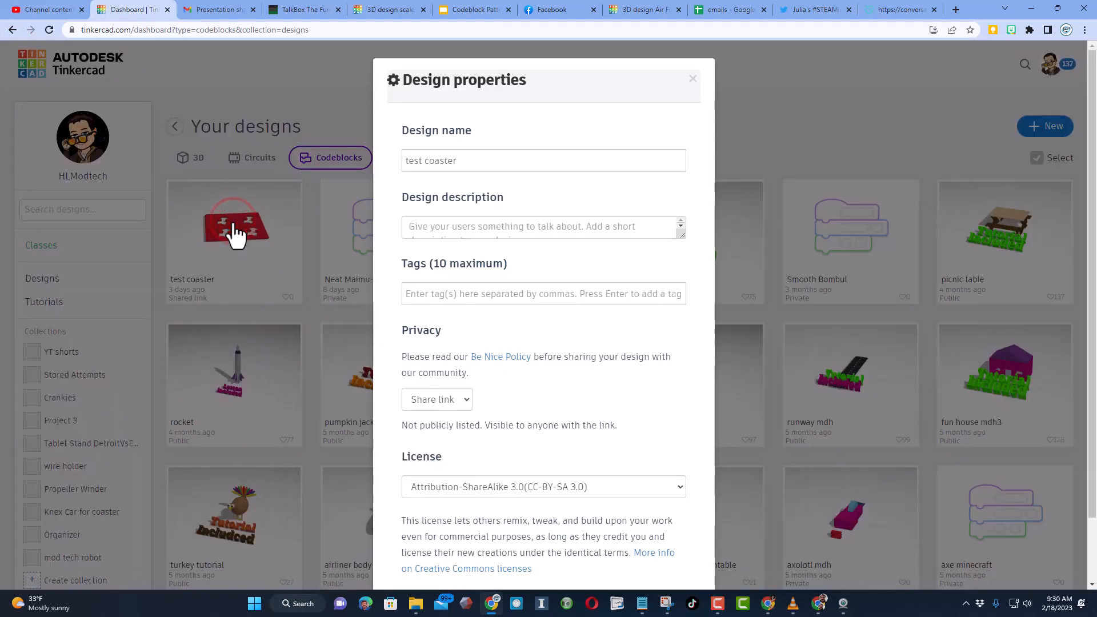
{"action": "mouse_move", "coordinate": [567, 343]}
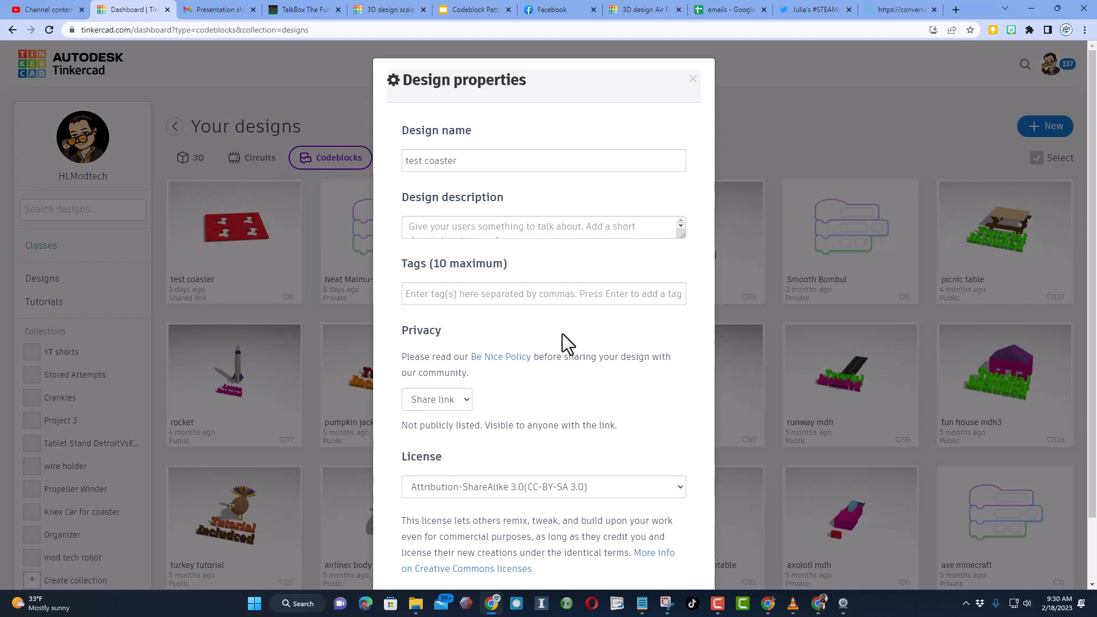
{"action": "scroll", "scroll_direction": "down", "scroll_amount": 3}
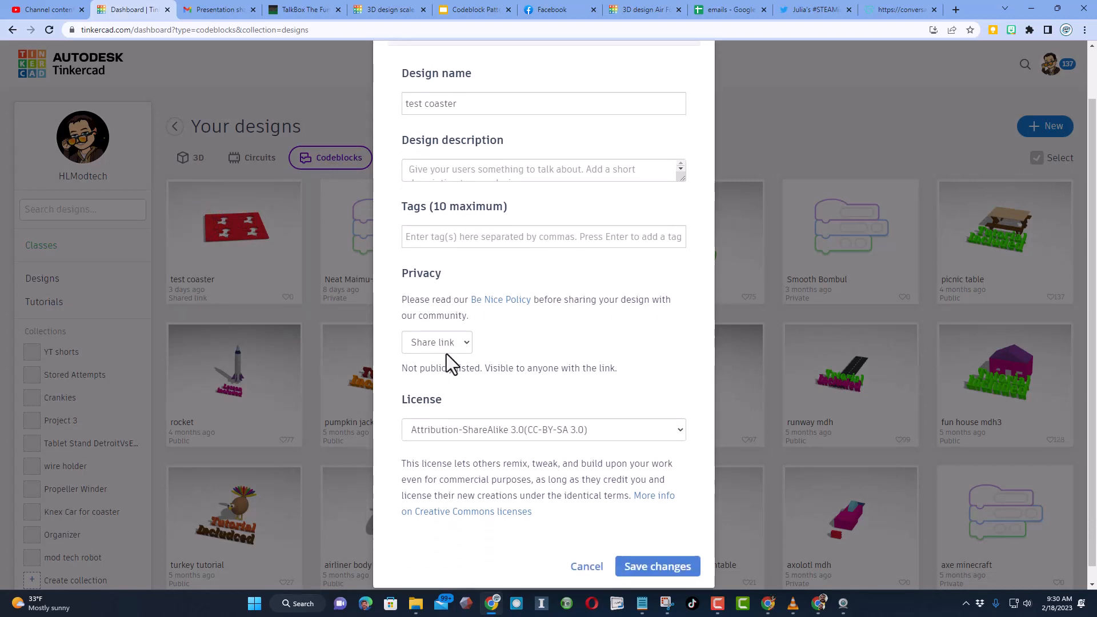
{"action": "left_click", "coordinate": [656, 566]}
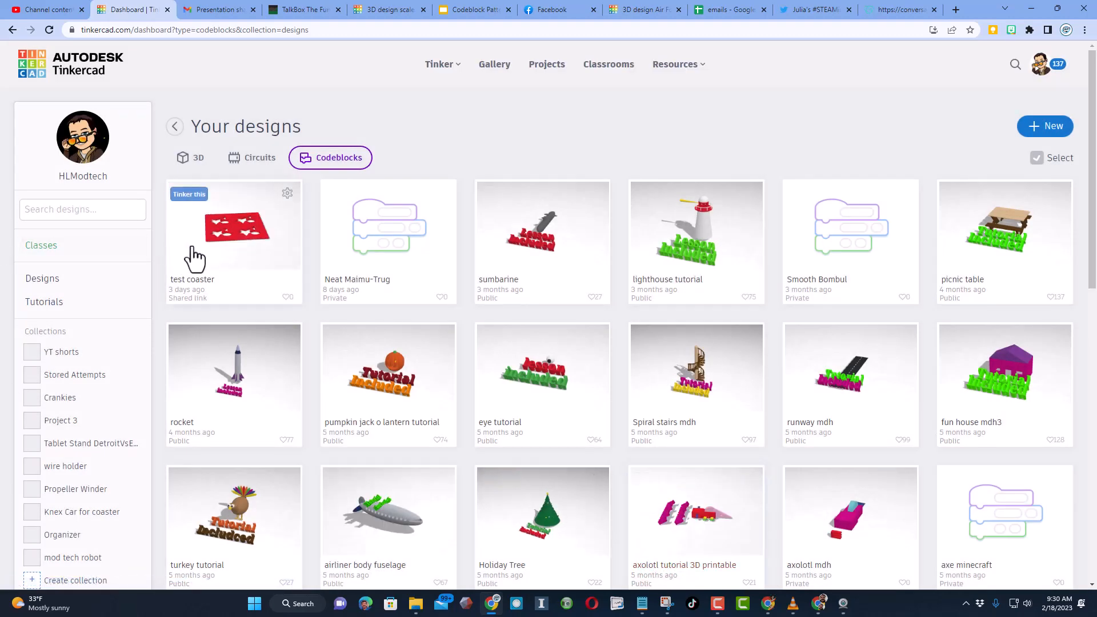
{"action": "left_click", "coordinate": [235, 231]}
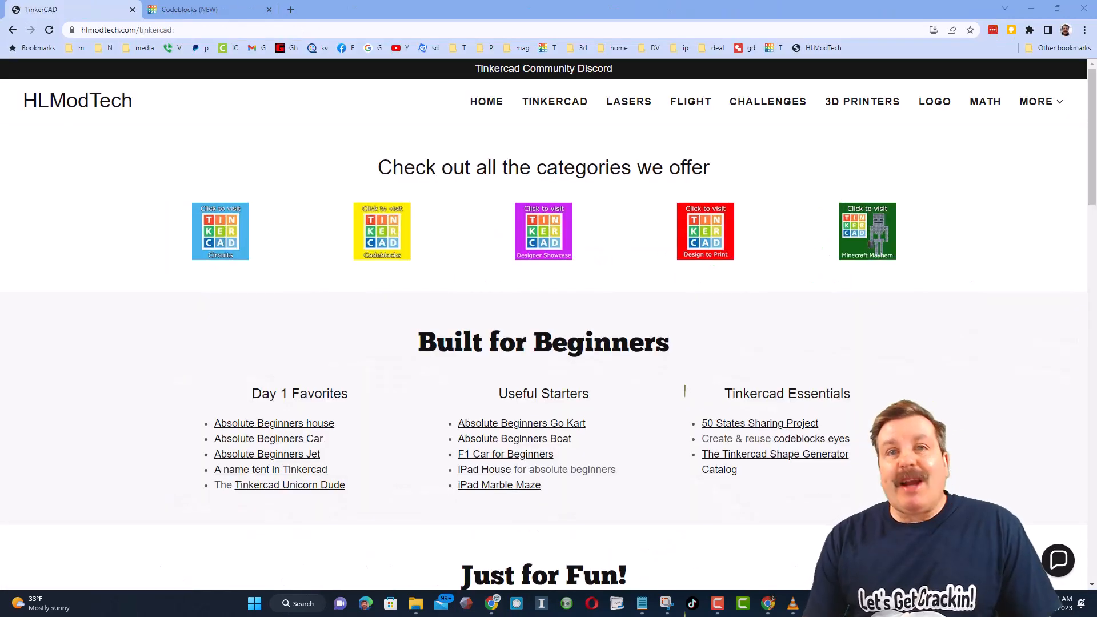
{"action": "mouse_move", "coordinate": [461, 115]}
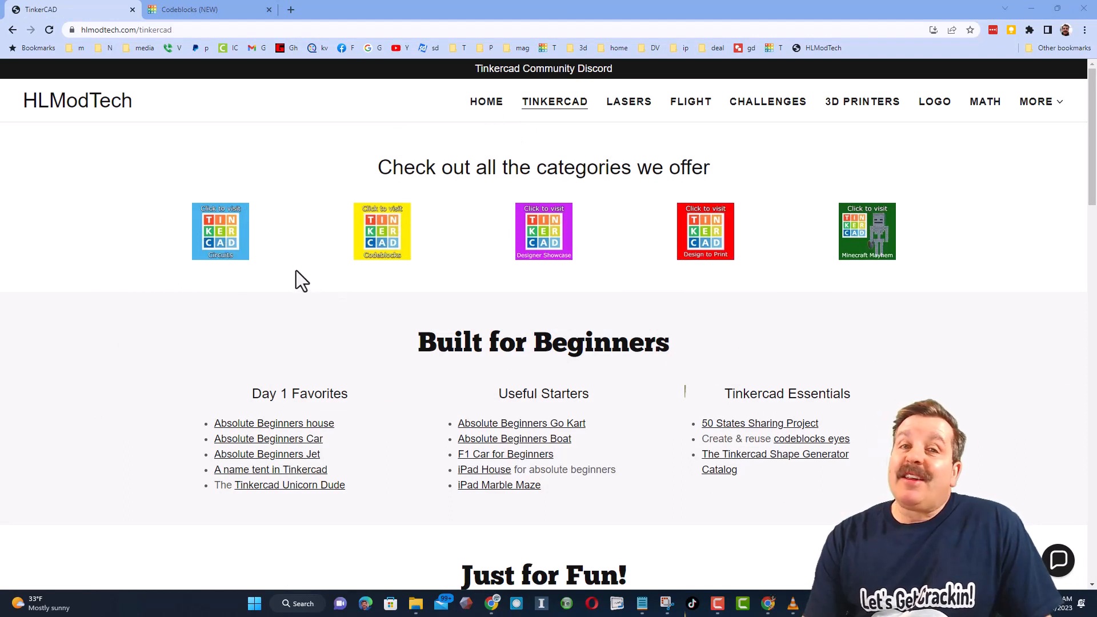
{"action": "mouse_move", "coordinate": [910, 306]}
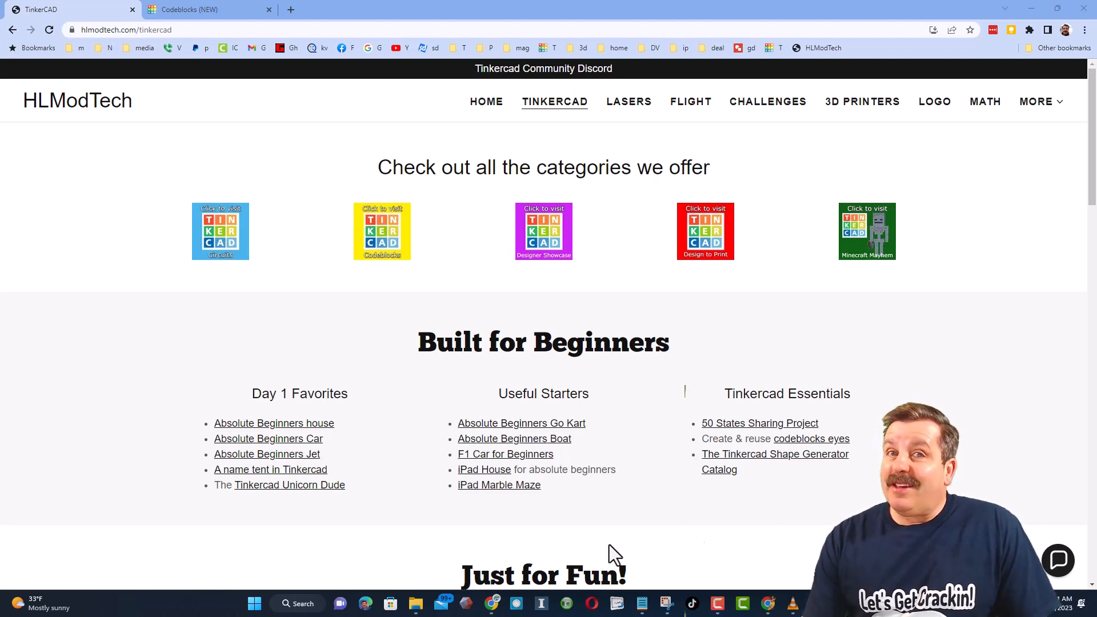
{"action": "mouse_move", "coordinate": [1078, 587]}
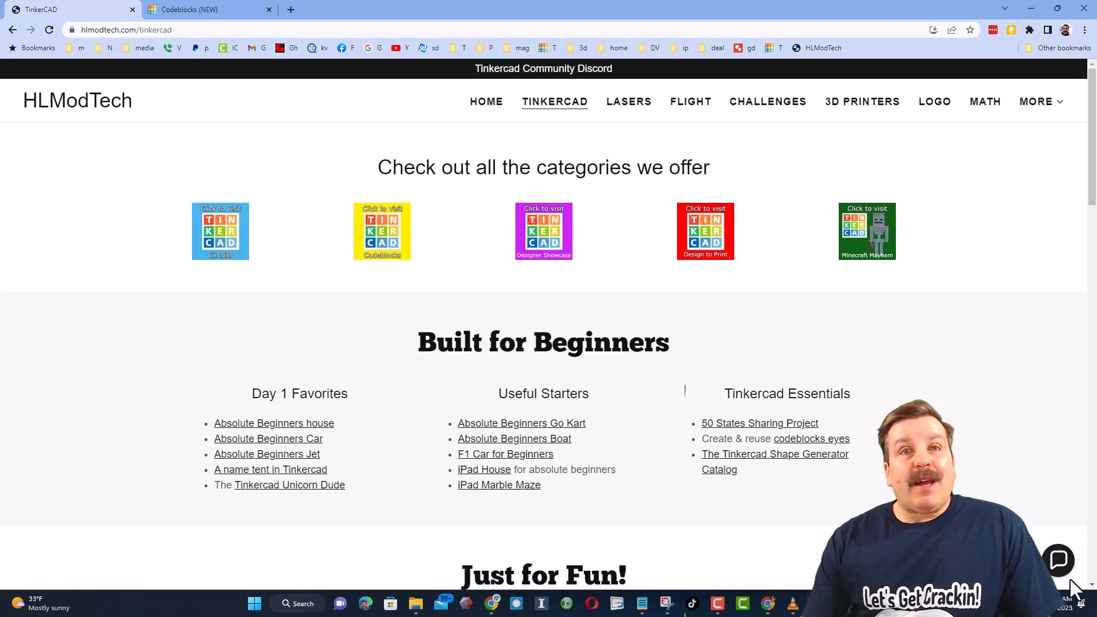
- Launch the Tinkercad Community Discord invite in a new tab, then return to the Tinkercad page
{"action": "left_click", "coordinate": [1058, 560]}
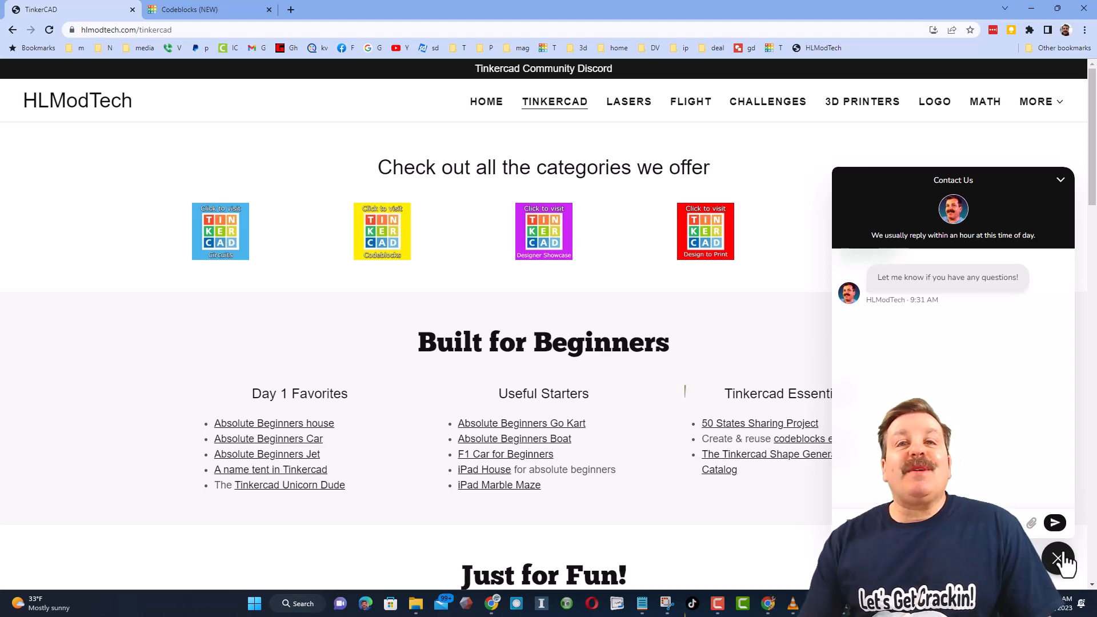
{"action": "left_click", "coordinate": [1059, 560]}
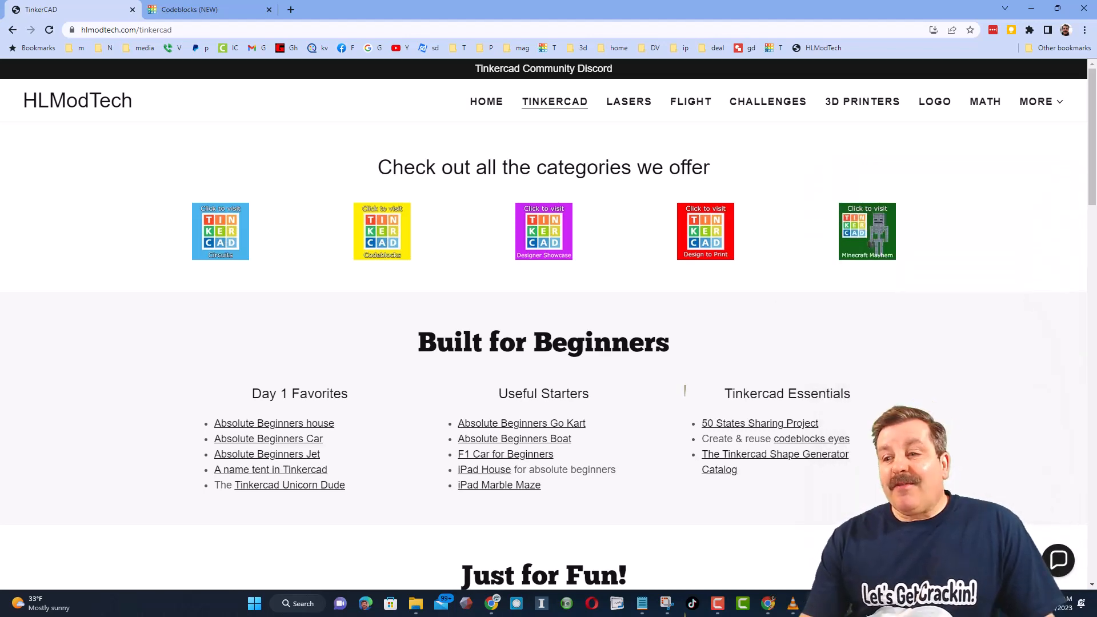
{"action": "left_click", "coordinate": [543, 69]}
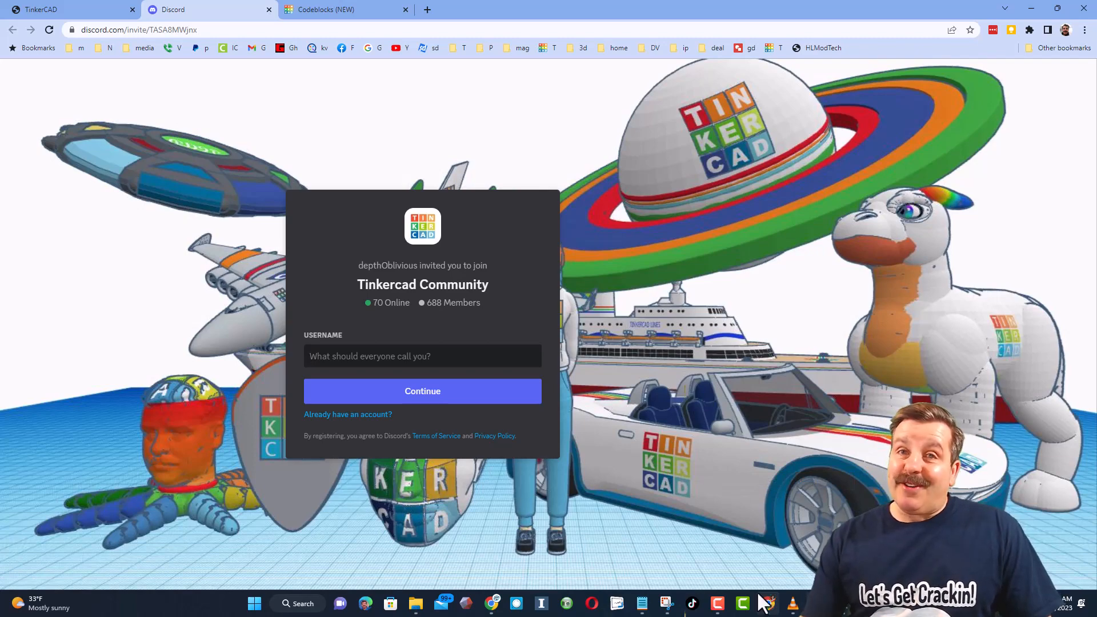
{"action": "left_click", "coordinate": [63, 9]}
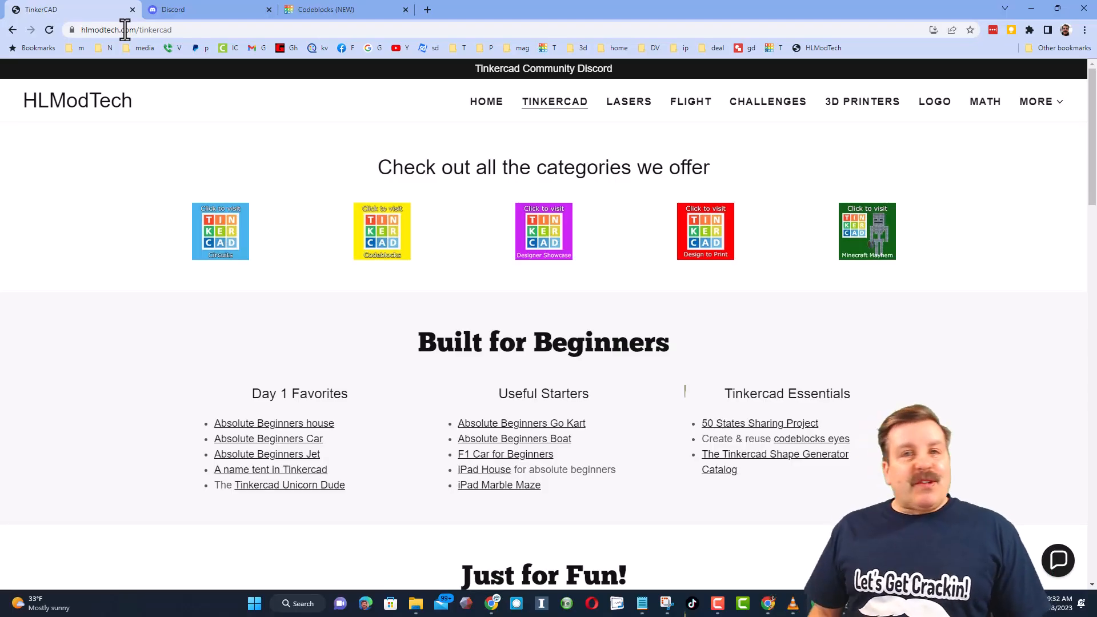